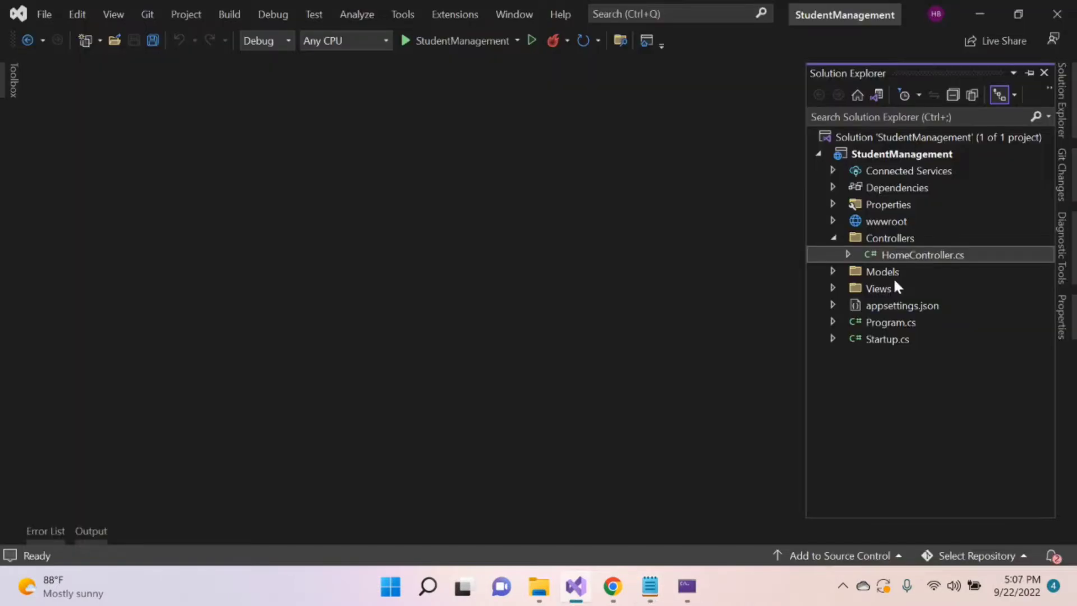
pyautogui.moveTo(876, 245)
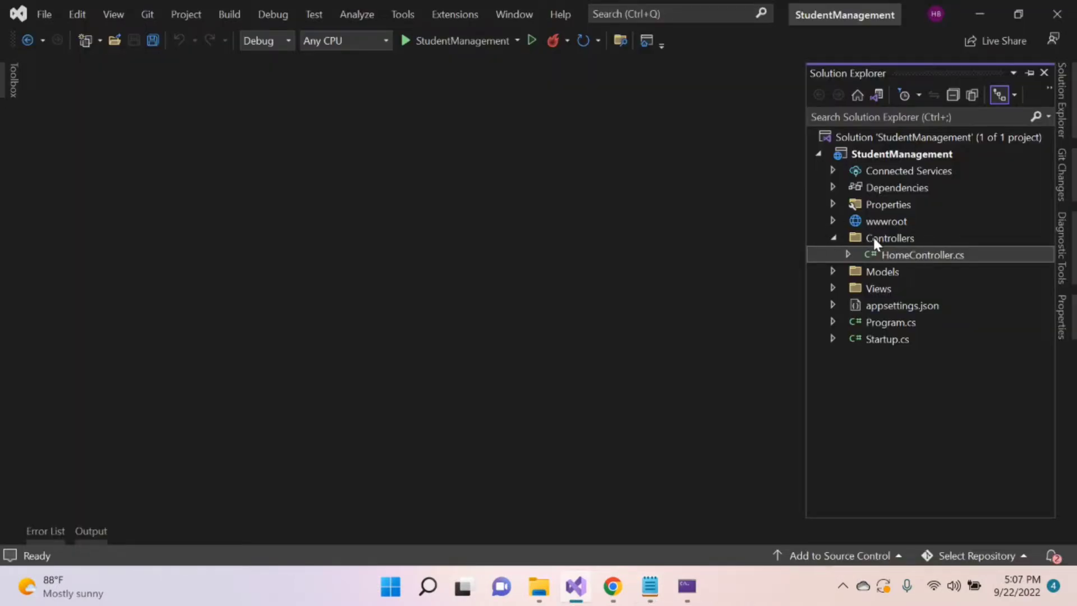
# Open HomeController.cs from the Controllers folder to view its Index and Pie actions
pyautogui.doubleClick(919, 254)
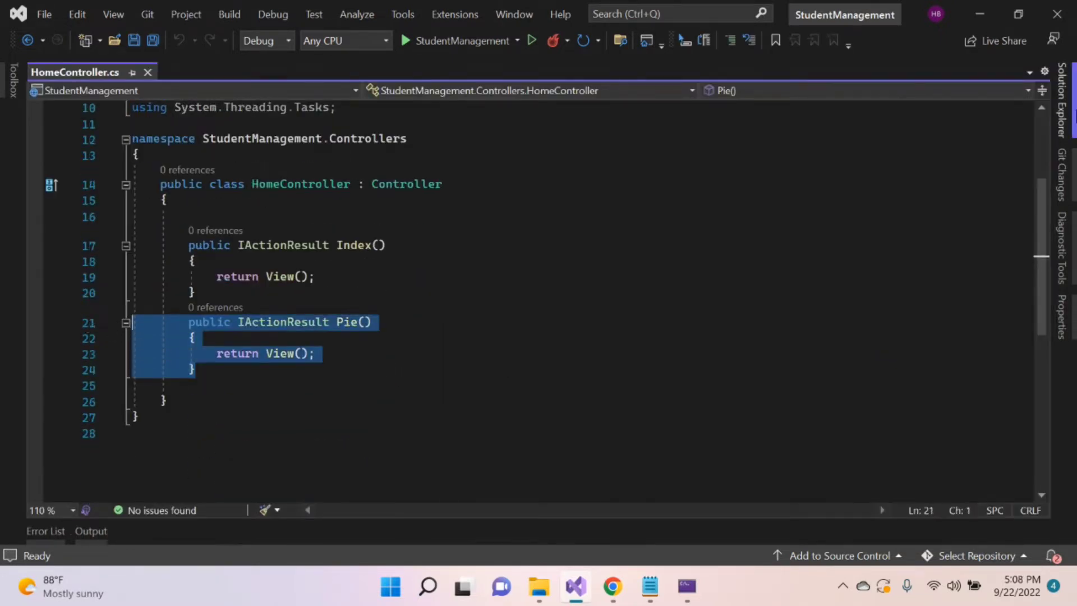
# Bring up the Pie.cshtml view and select the 'piechart' canvas id
pyautogui.click(1064, 112)
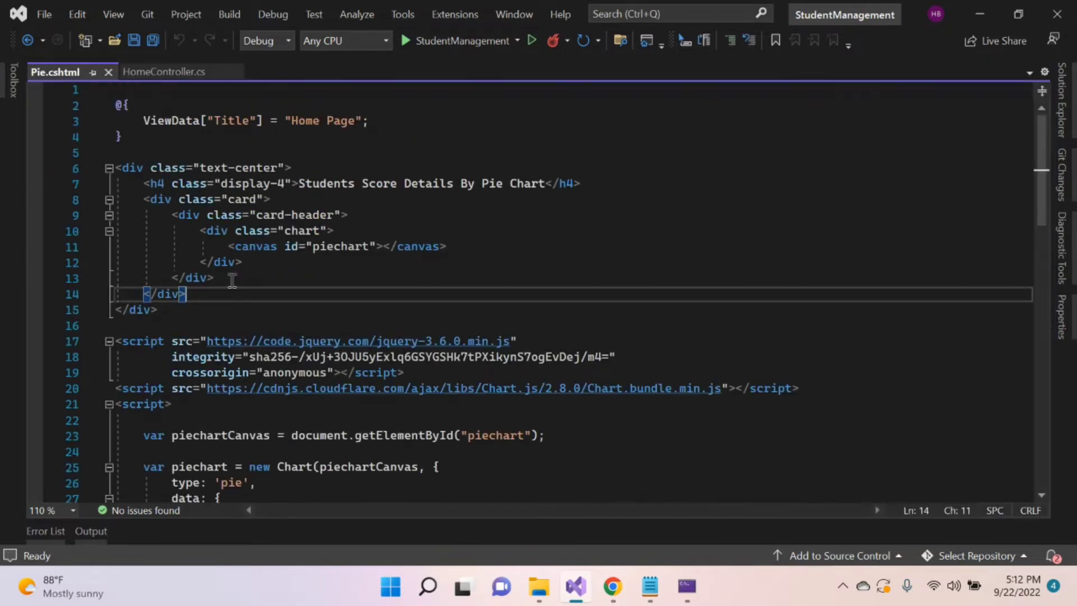
pyautogui.click(129, 168)
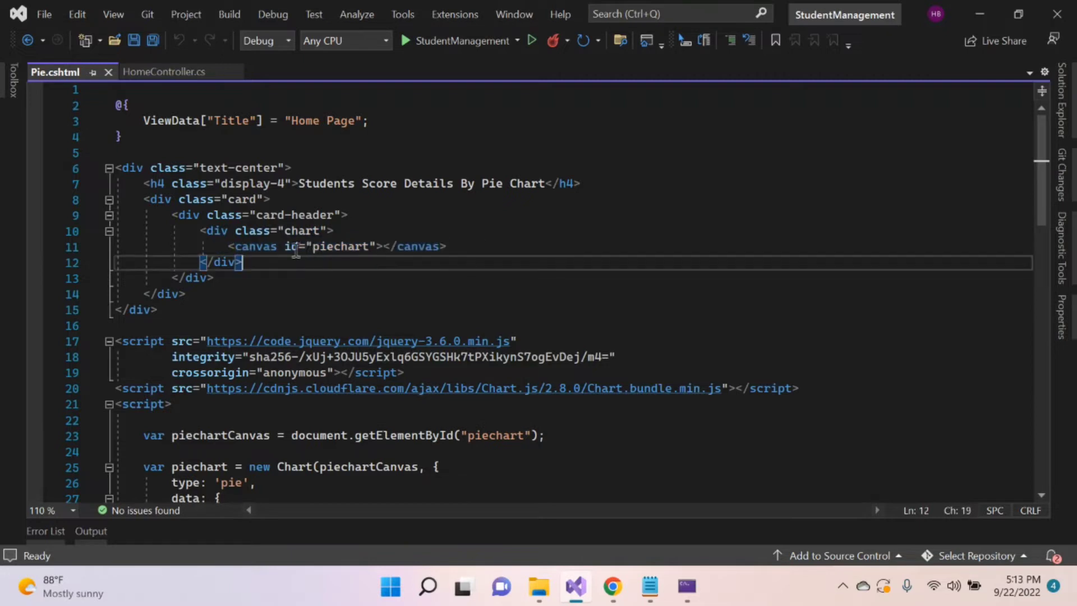
pyautogui.doubleClick(340, 246)
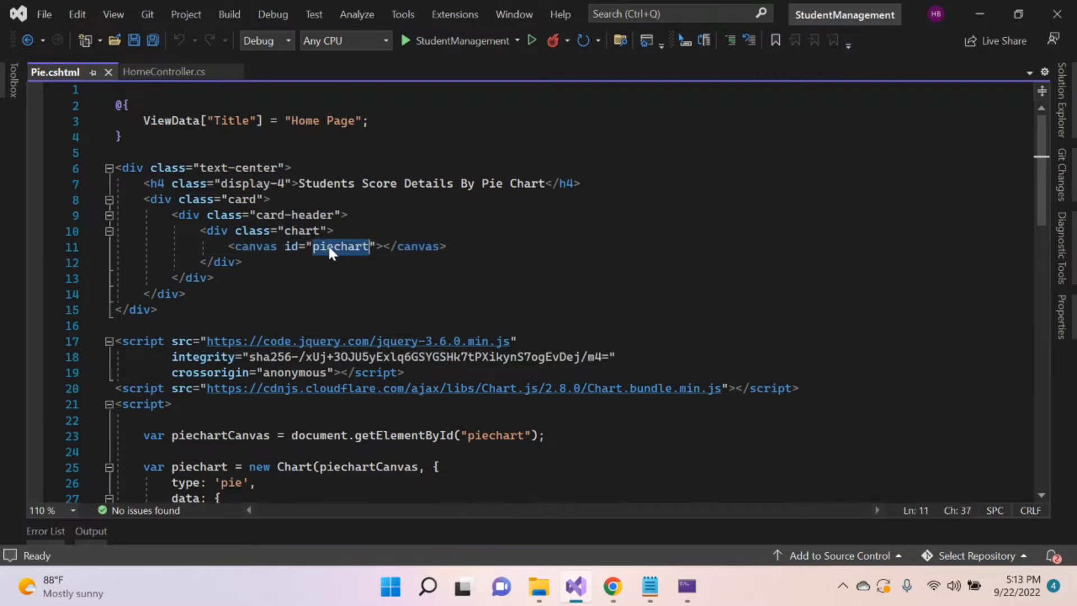
pyautogui.click(172, 404)
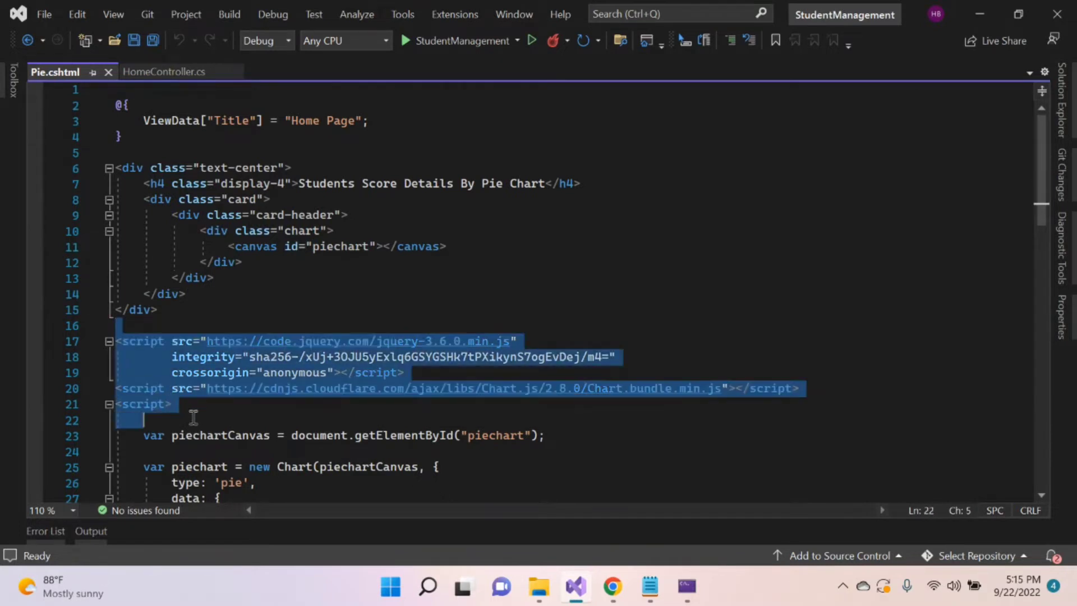
pyautogui.moveTo(377, 351)
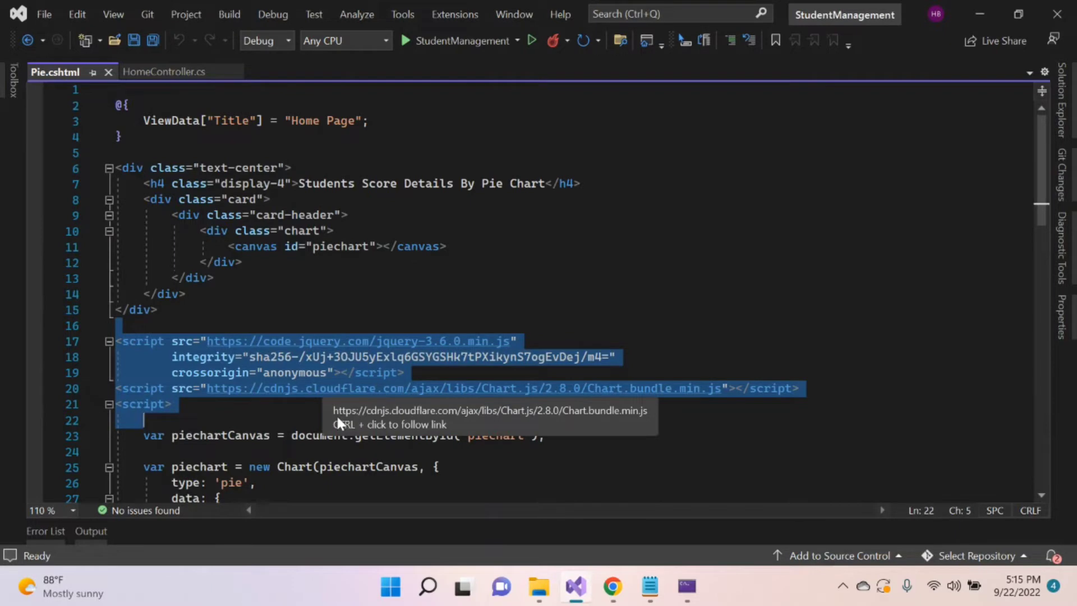
pyautogui.moveTo(329, 414)
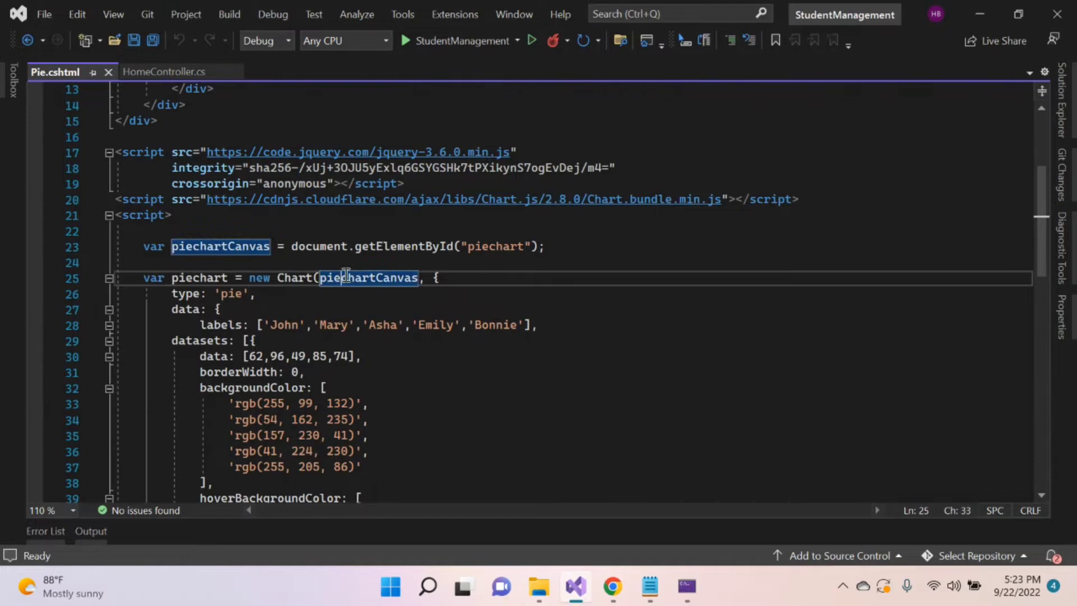
pyautogui.moveTo(188, 293)
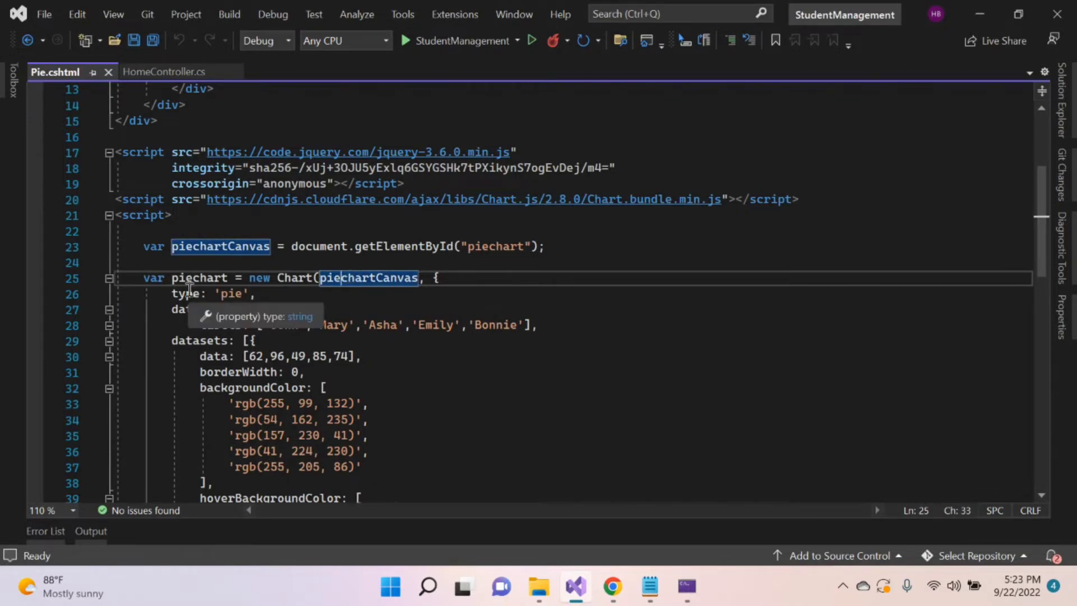
# Review the chart's data and student-name labels arrays, then run StudentManagement
pyautogui.doubleClick(184, 308)
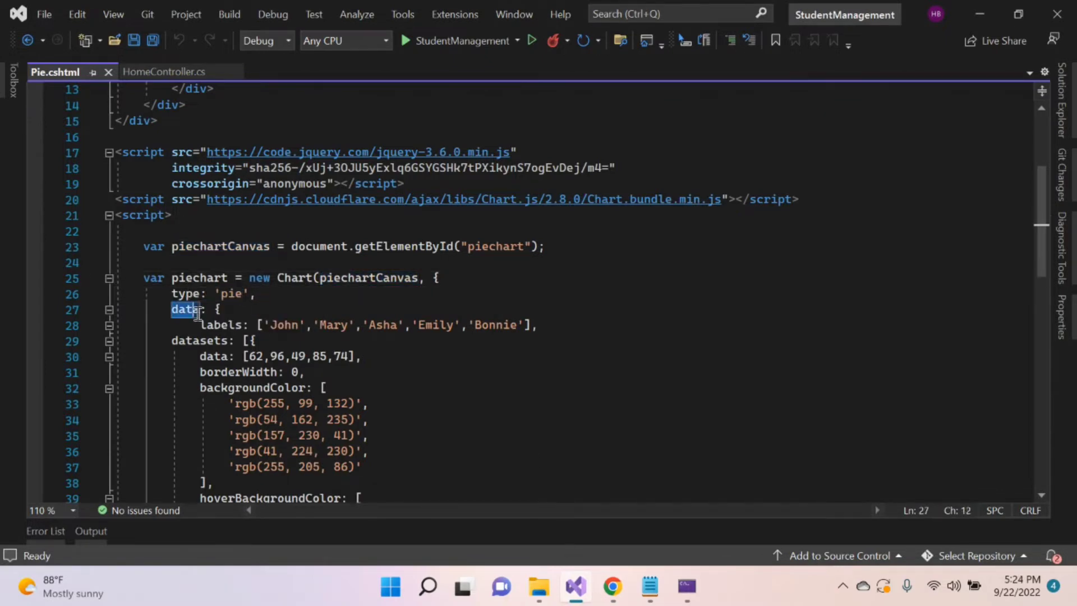
pyautogui.moveTo(199, 325); pyautogui.dragTo(531, 325)
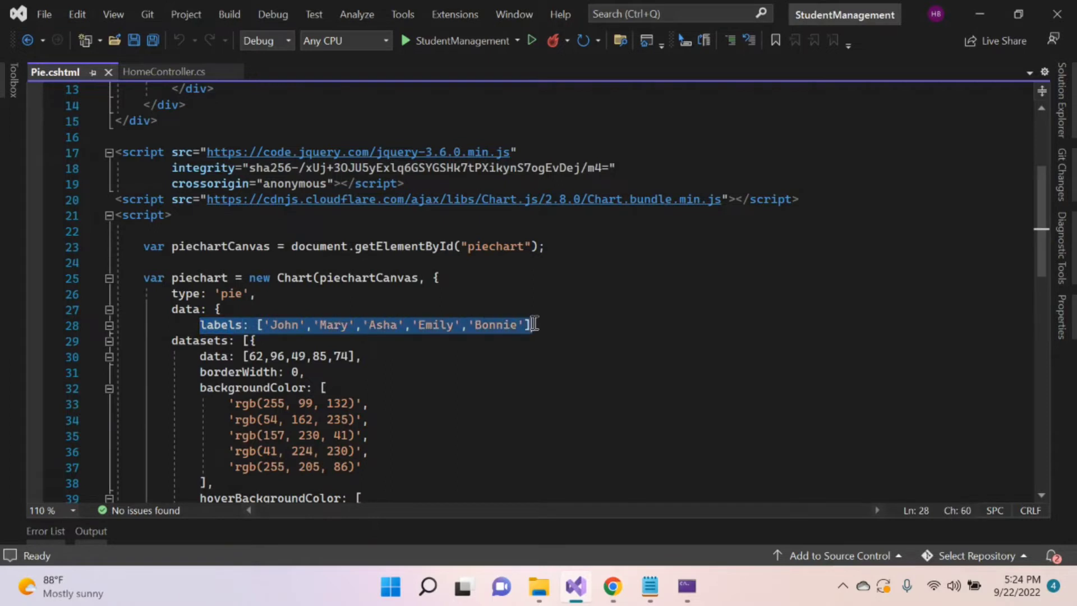
pyautogui.moveTo(418, 305)
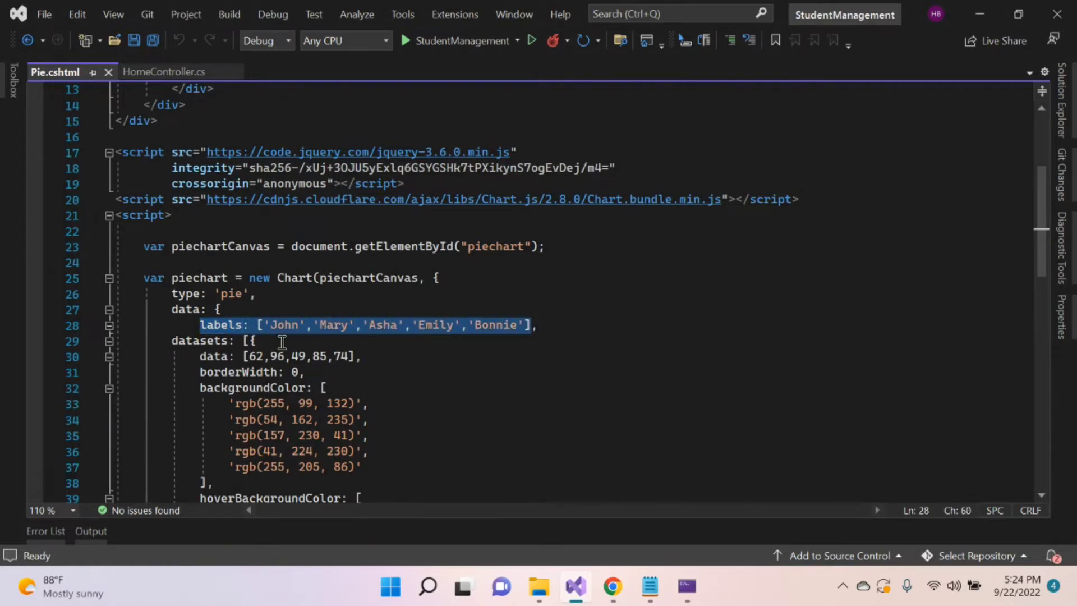
pyautogui.moveTo(299, 356)
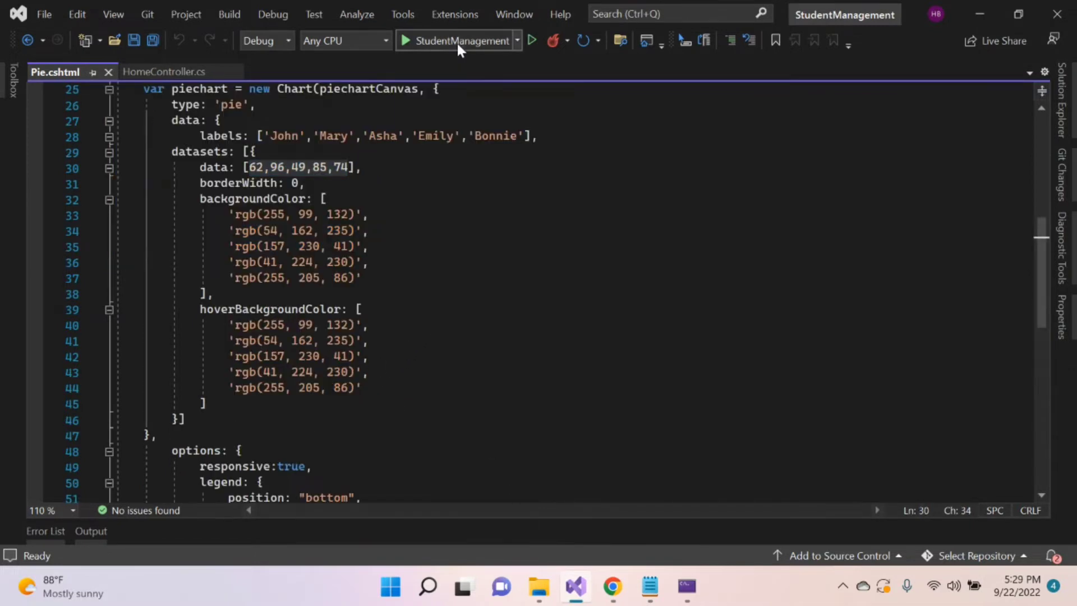
pyautogui.click(405, 41)
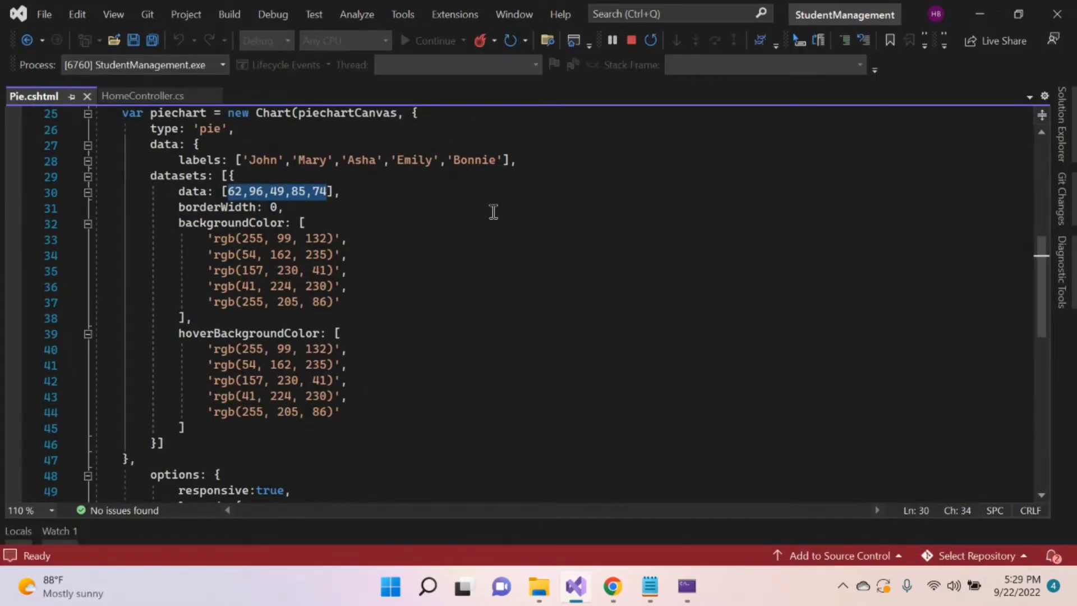
pyautogui.click(611, 586)
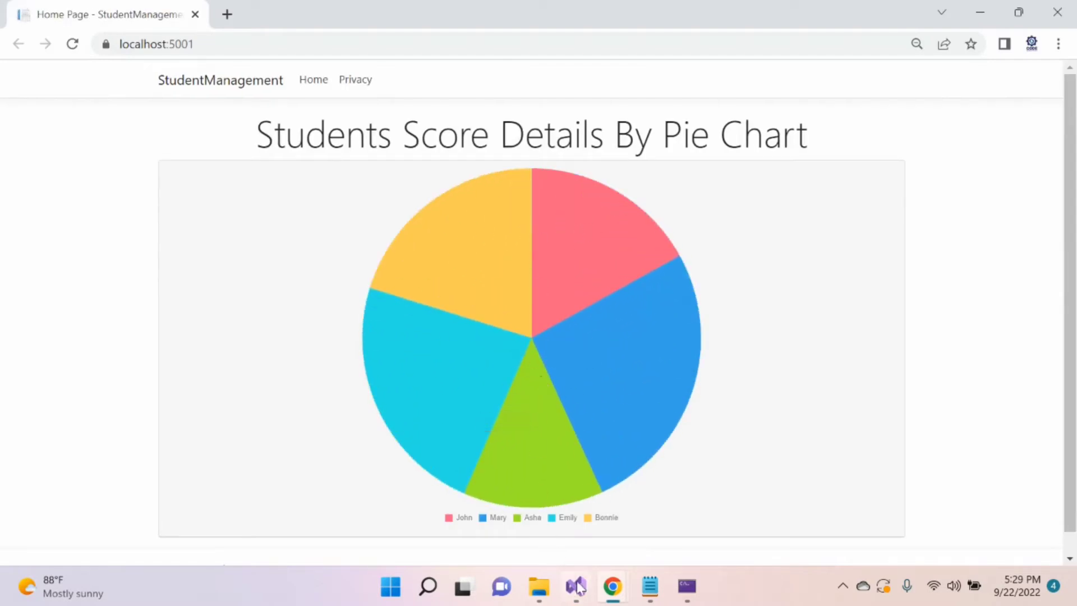
# Check Emily's score of 85, stop the app, and return to HomeController's Pie action
pyautogui.click(574, 586)
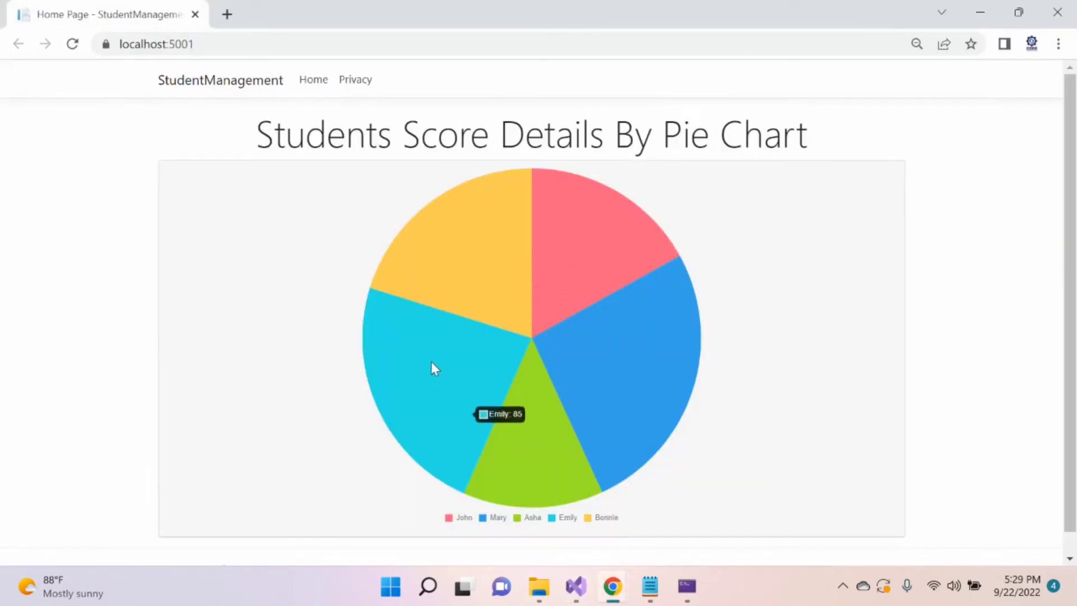
pyautogui.click(575, 587)
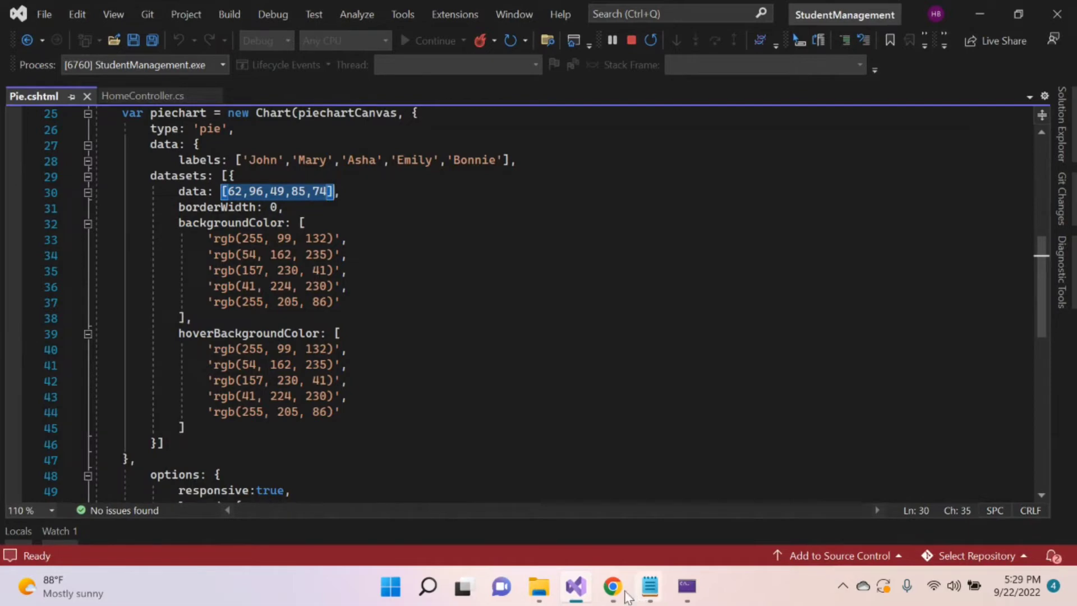
pyautogui.click(633, 39)
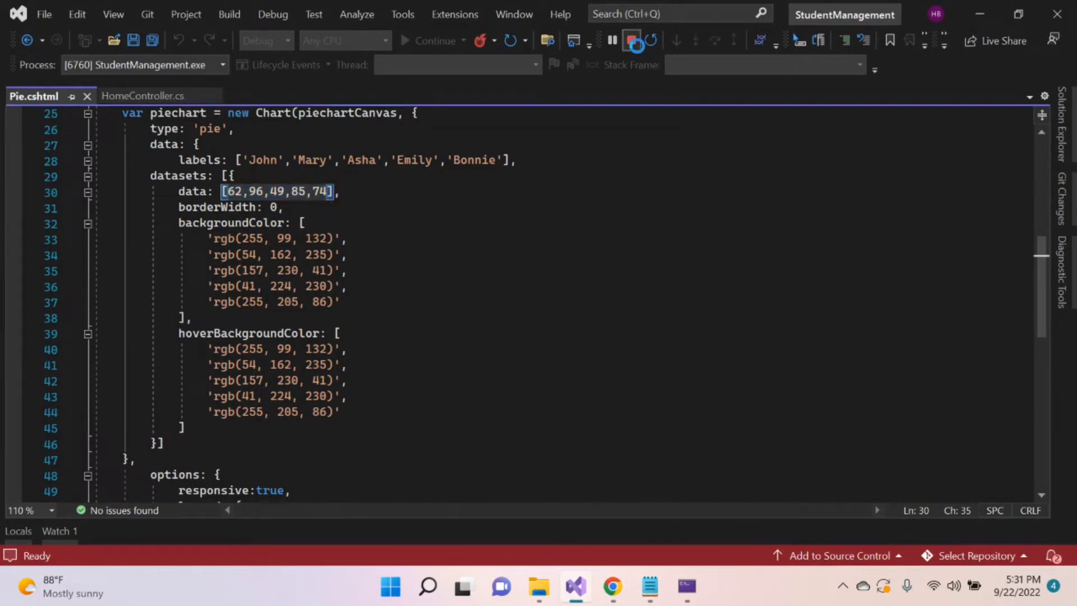
pyautogui.click(126, 96)
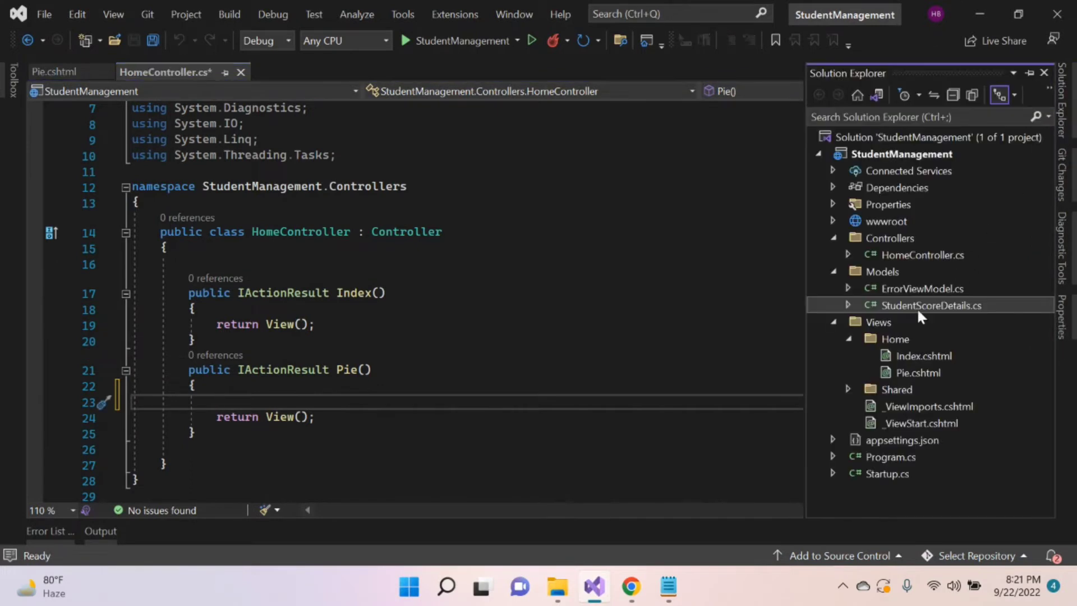
pyautogui.moveTo(908, 313)
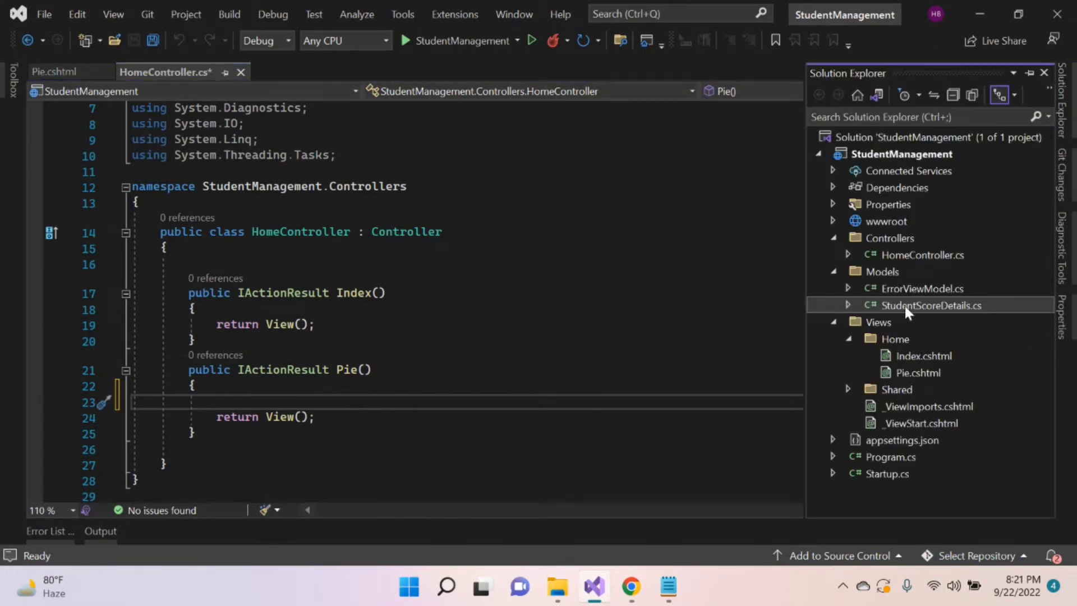
# Review StudentScoreDetails' id, name and score properties, then return to HomeController and Pie.cshtml
pyautogui.doubleClick(931, 305)
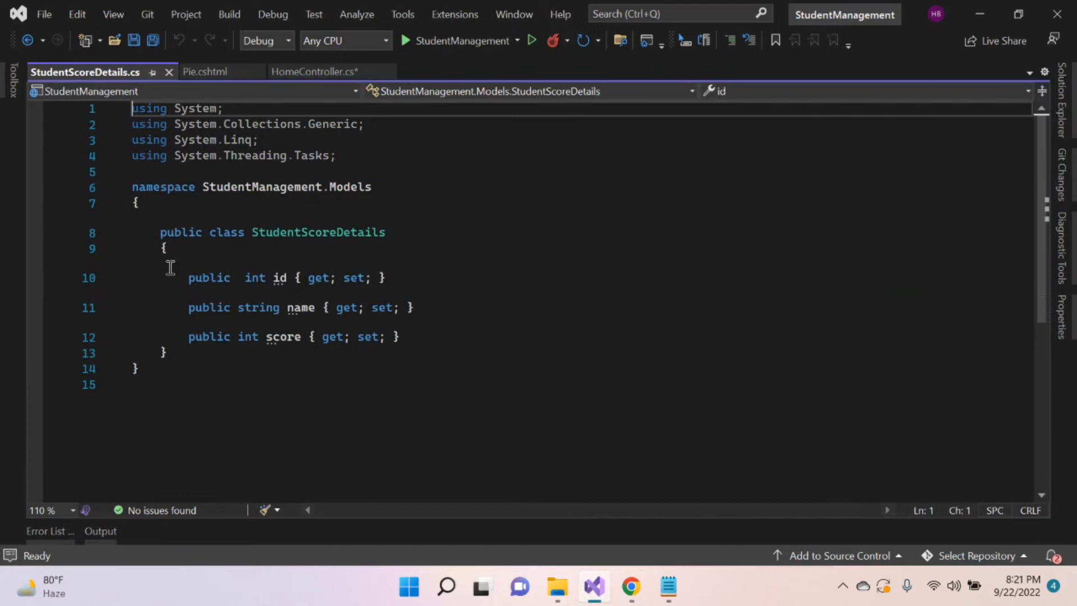
pyautogui.moveTo(189, 278); pyautogui.dragTo(400, 337)
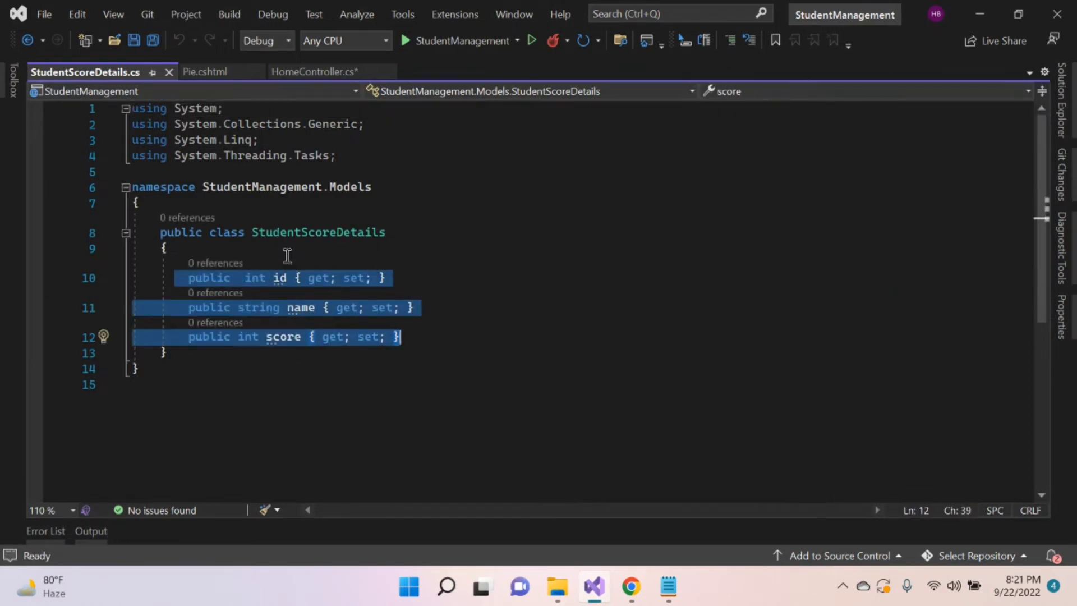
pyautogui.click(309, 72)
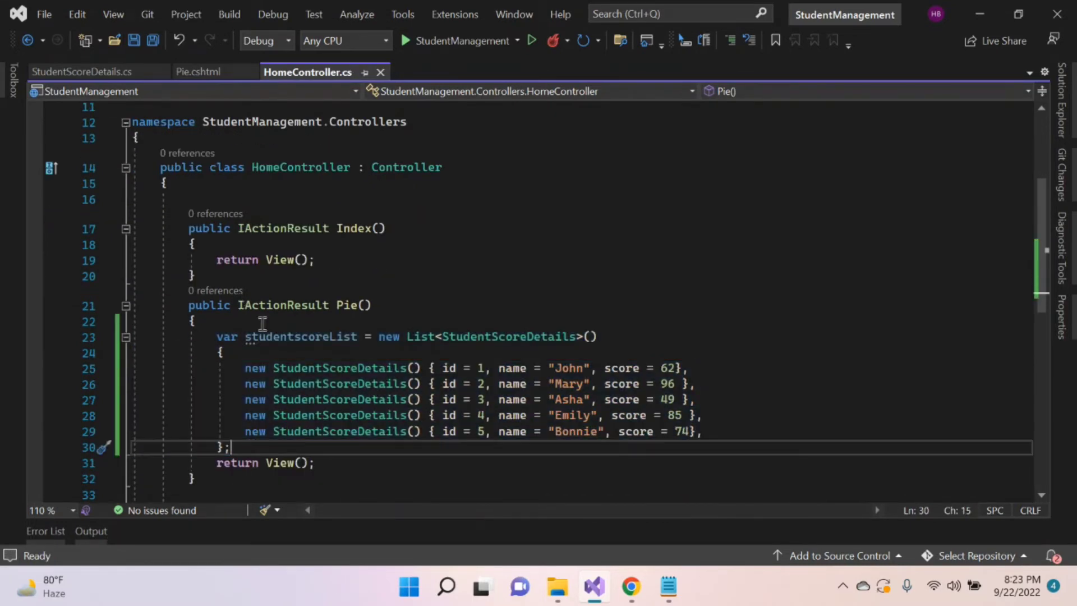
pyautogui.moveTo(299, 462)
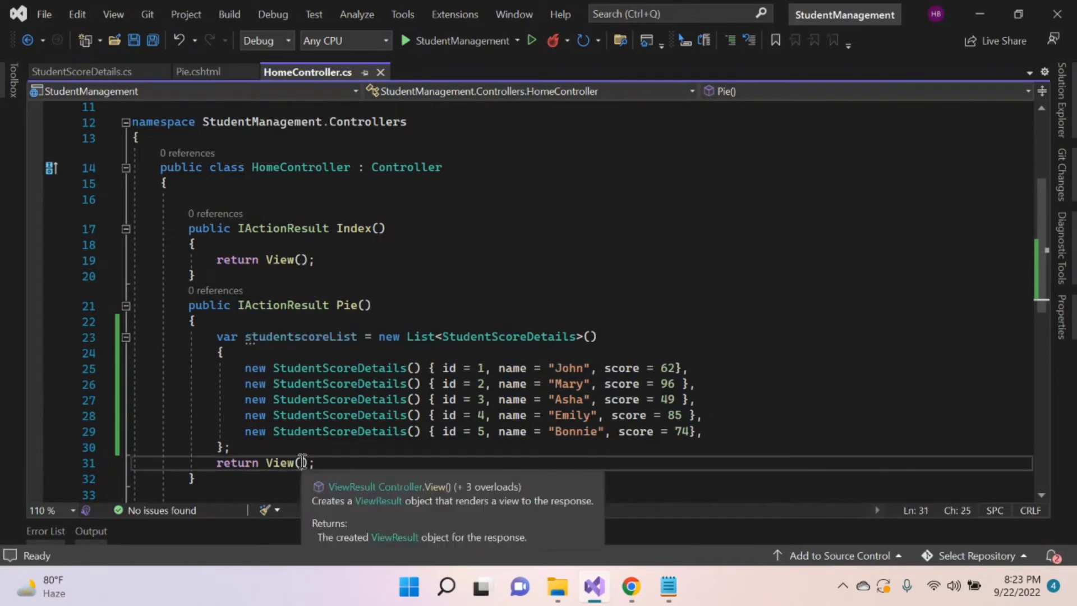
pyautogui.click(198, 71)
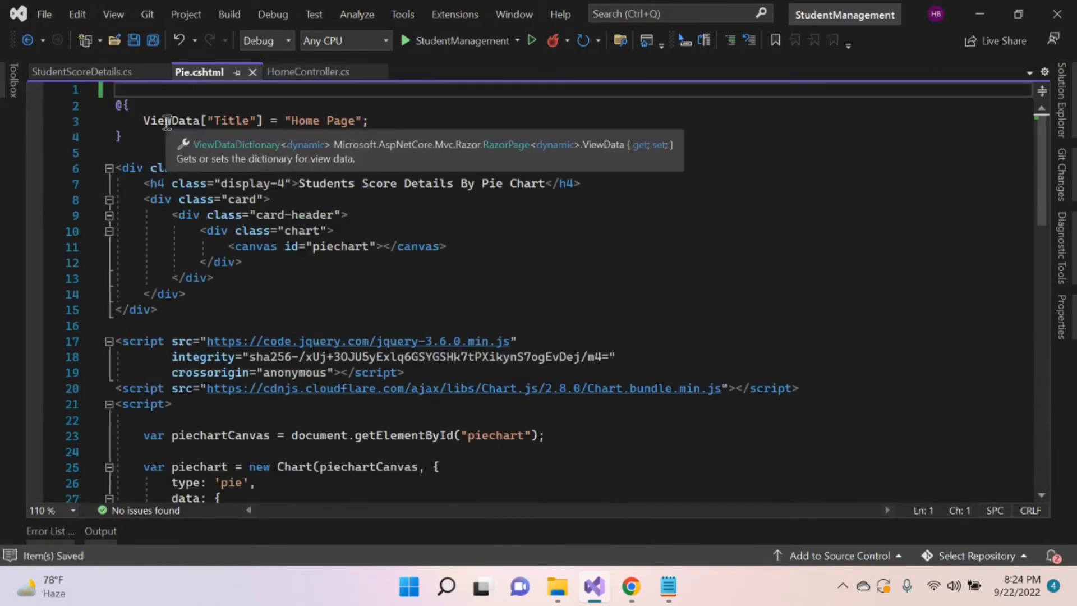
pyautogui.scroll(-3)
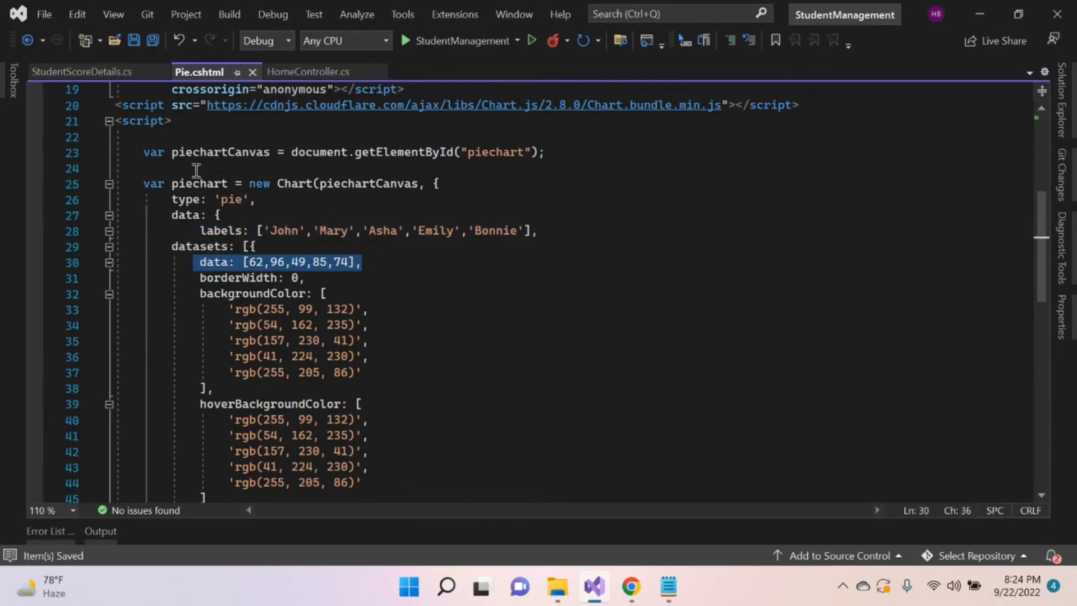
pyautogui.write('var s')
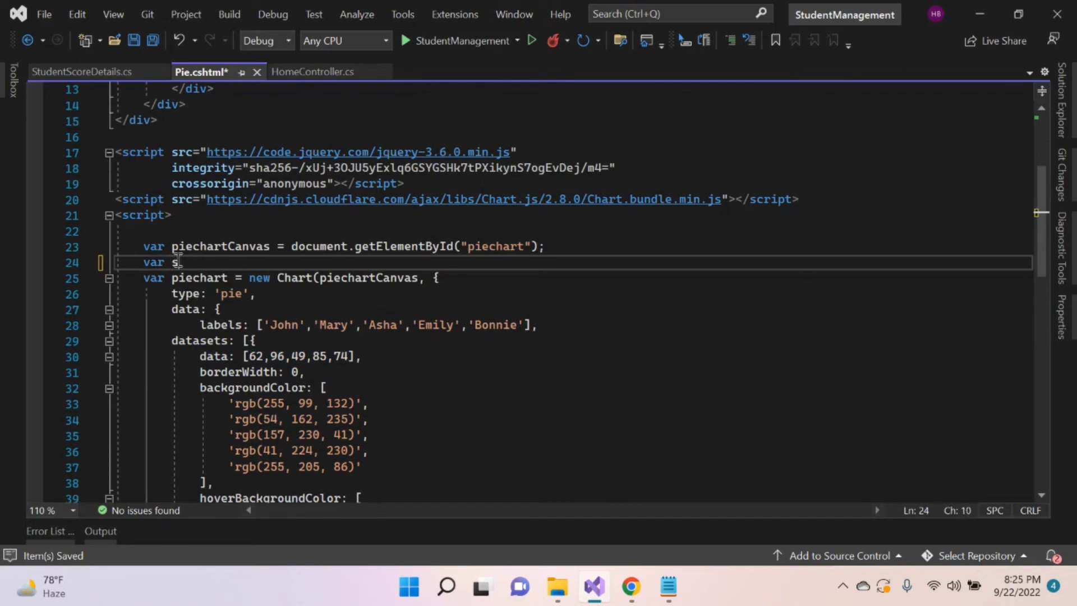
# Declare the studentname and scores arrays and set the chart labels to studentname
pyautogui.write('tudent')
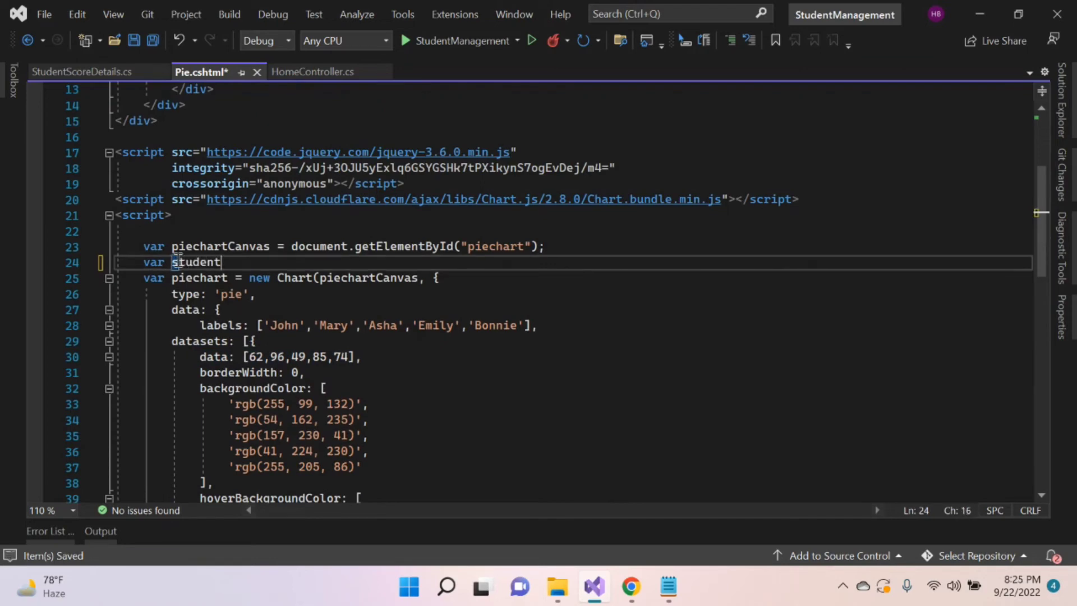
pyautogui.write('name=[];')
pyautogui.write('var scores')
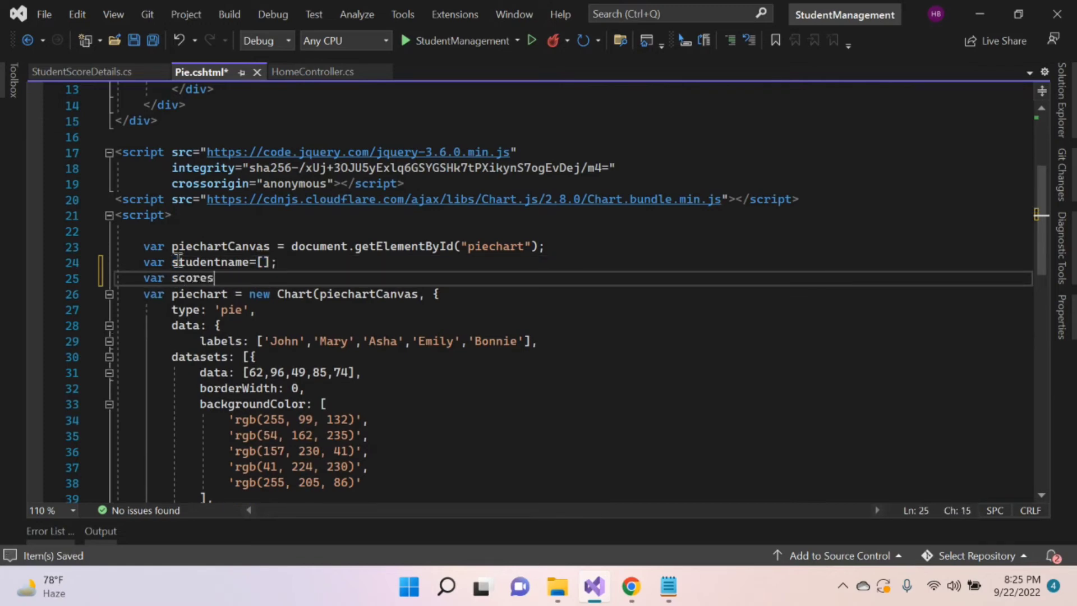
pyautogui.write('=[]')
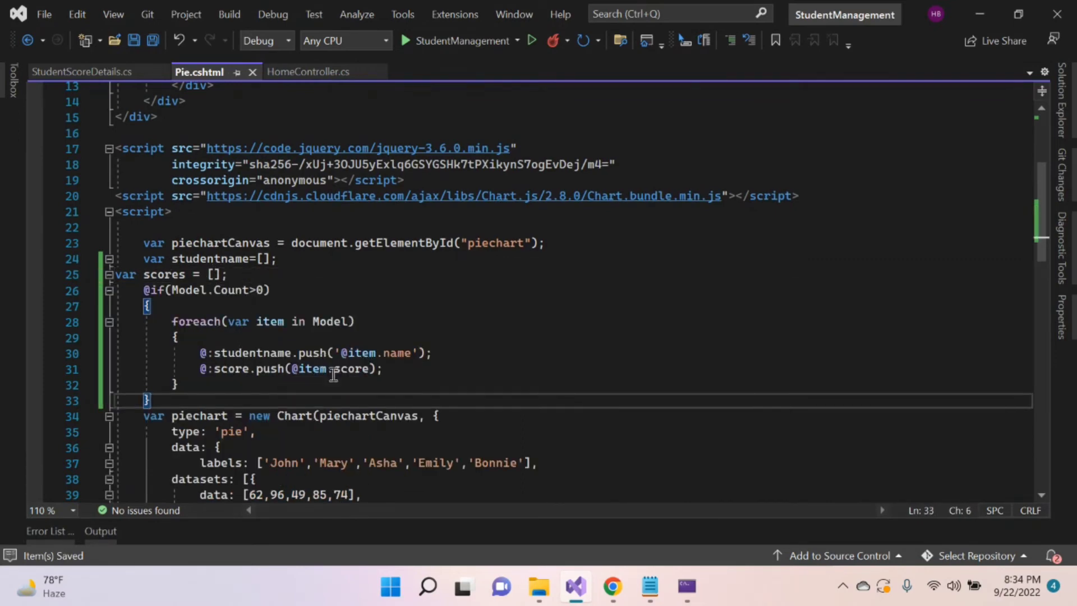
pyautogui.click(162, 274)
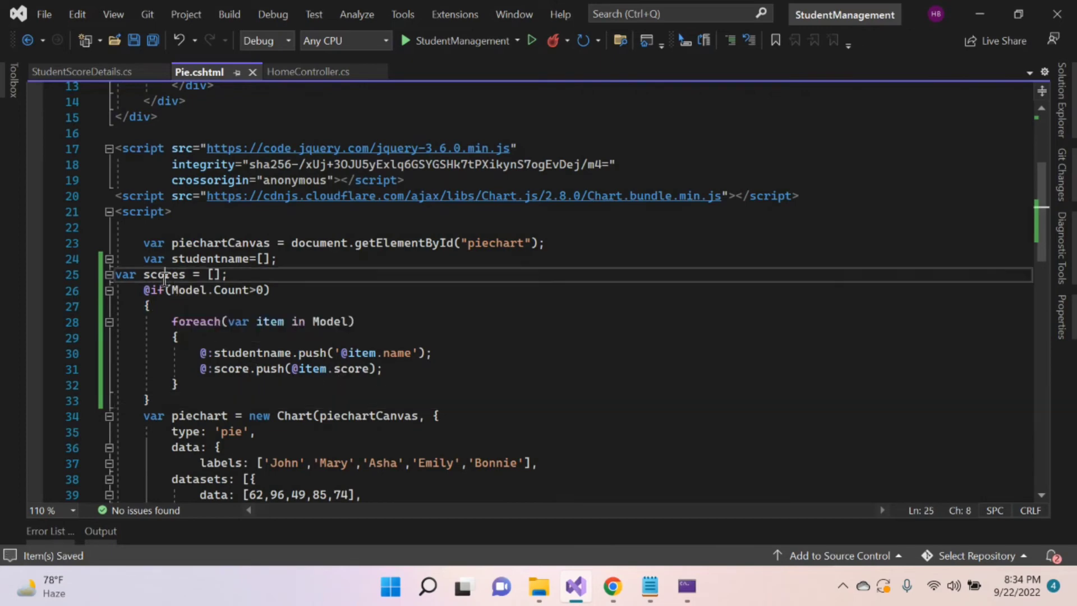
pyautogui.doubleClick(234, 369)
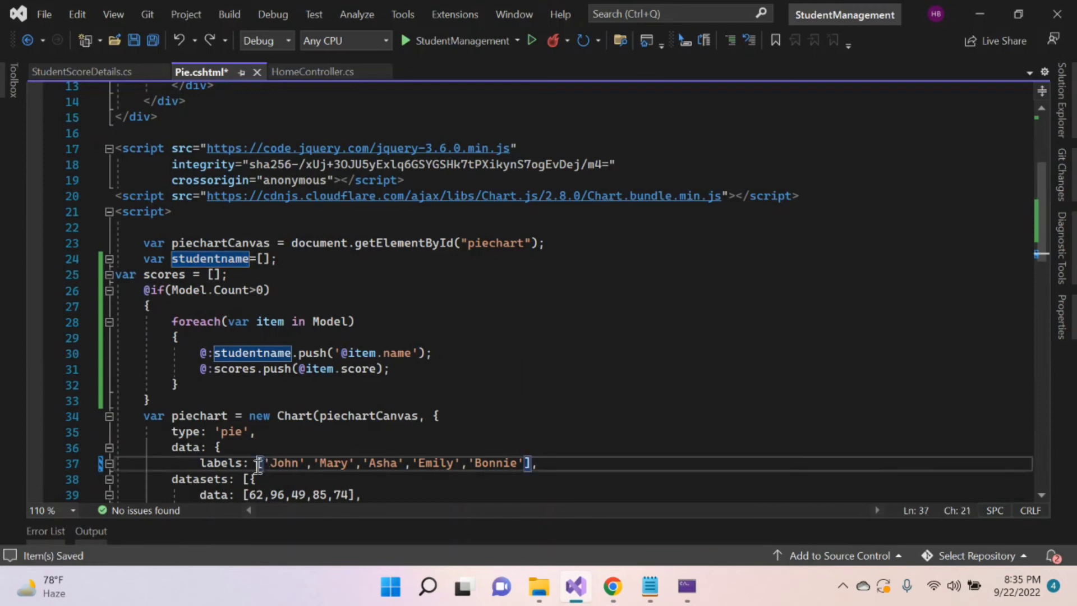
pyautogui.write('studentname')
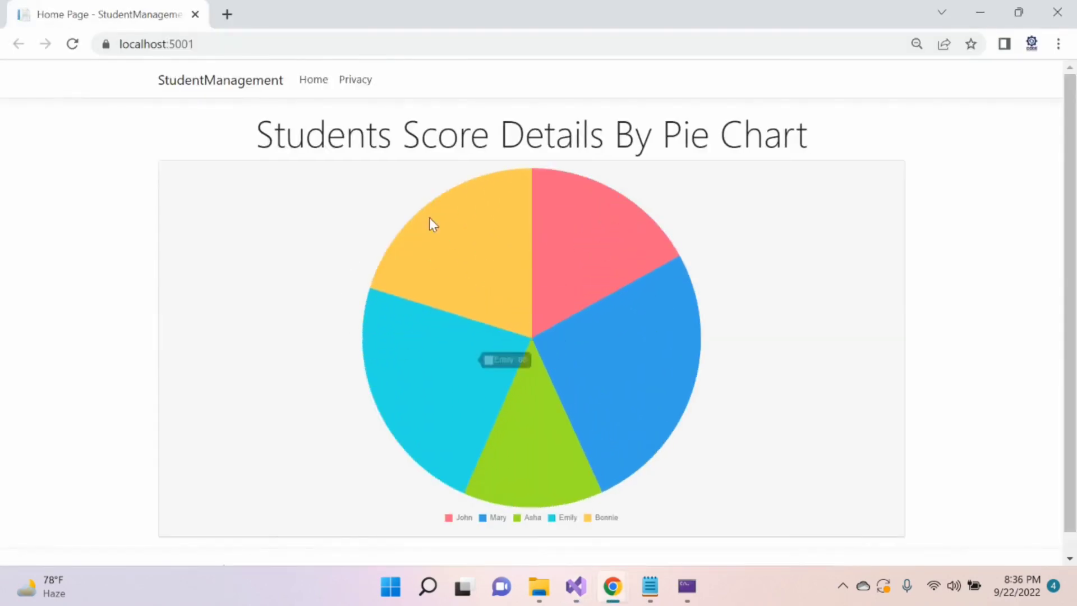
pyautogui.moveTo(497, 293)
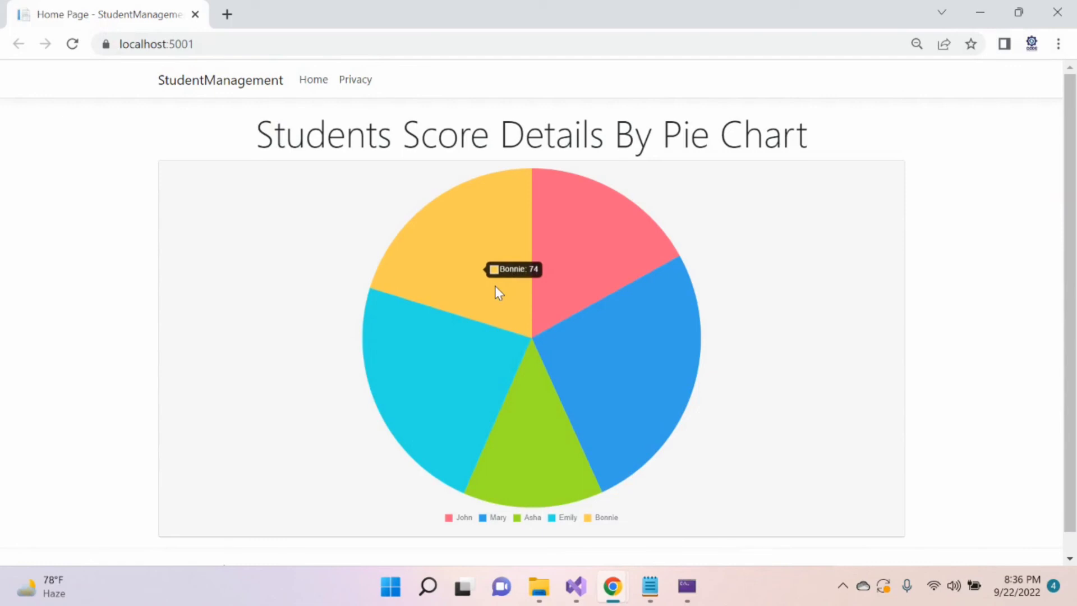